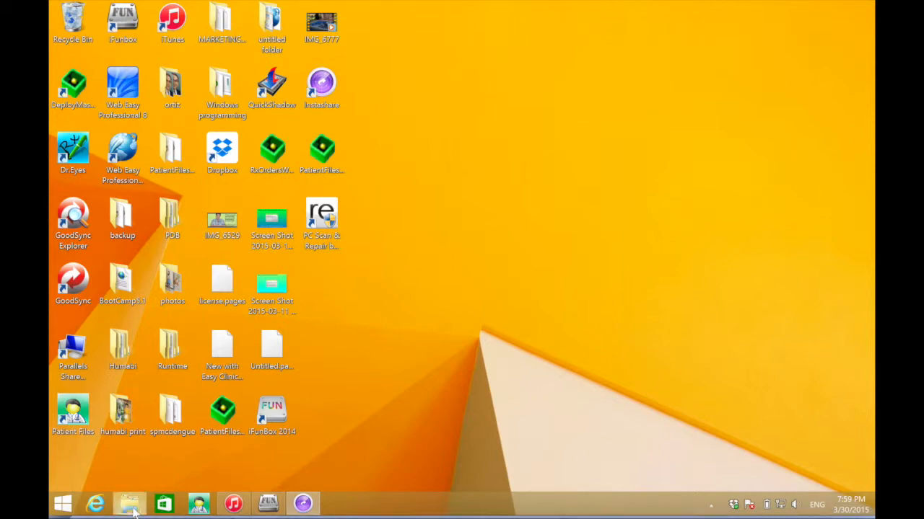
# Open a File Explorer window on the Documents folder and select Easy Clinic.
pyautogui.click(128, 504)
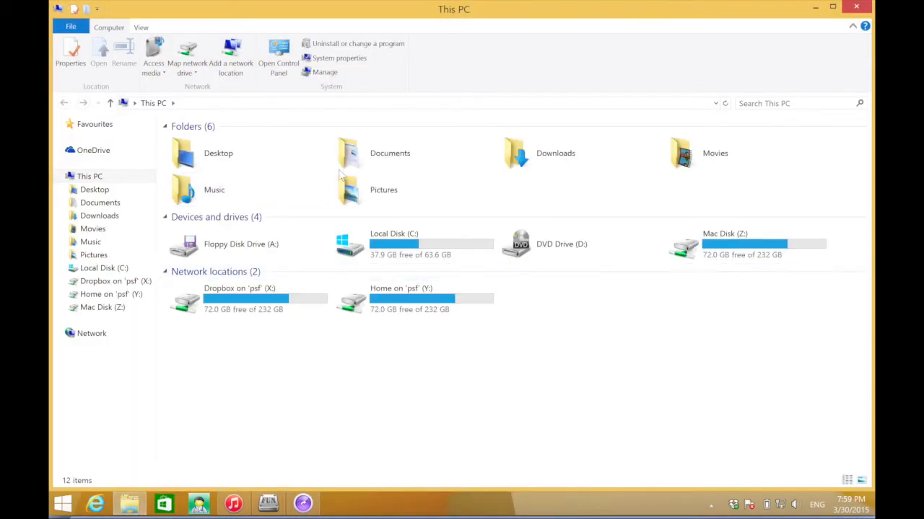
pyautogui.click(390, 153)
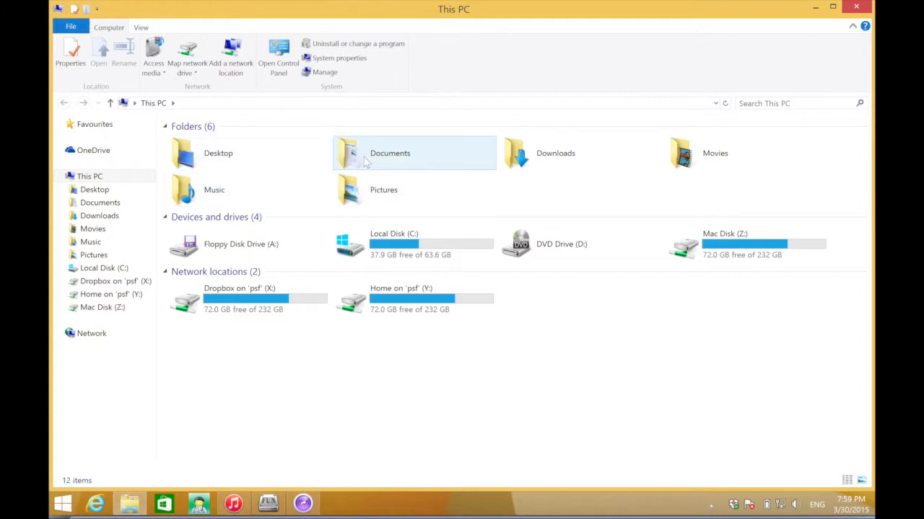
pyautogui.doubleClick(390, 153)
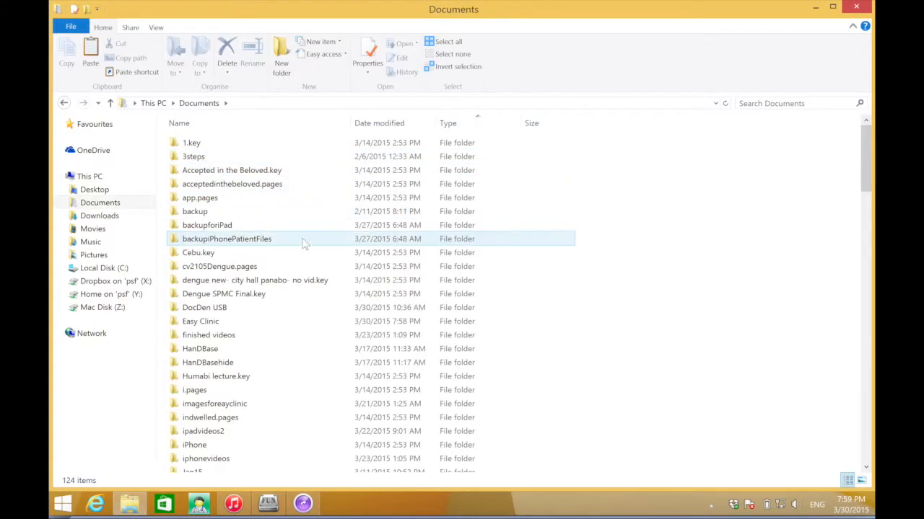
pyautogui.click(199, 321)
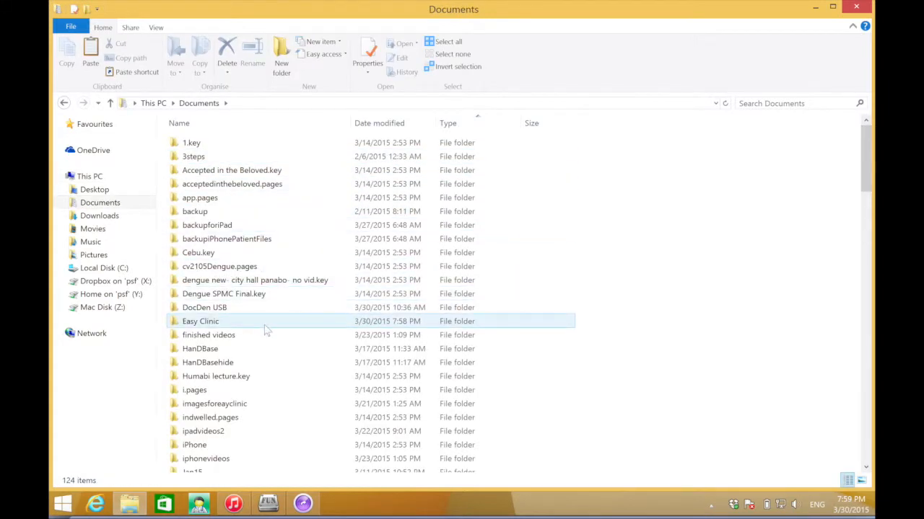
# Inside Easy Clinic, create a new folder named BackupMyPatients6.
pyautogui.doubleClick(199, 321)
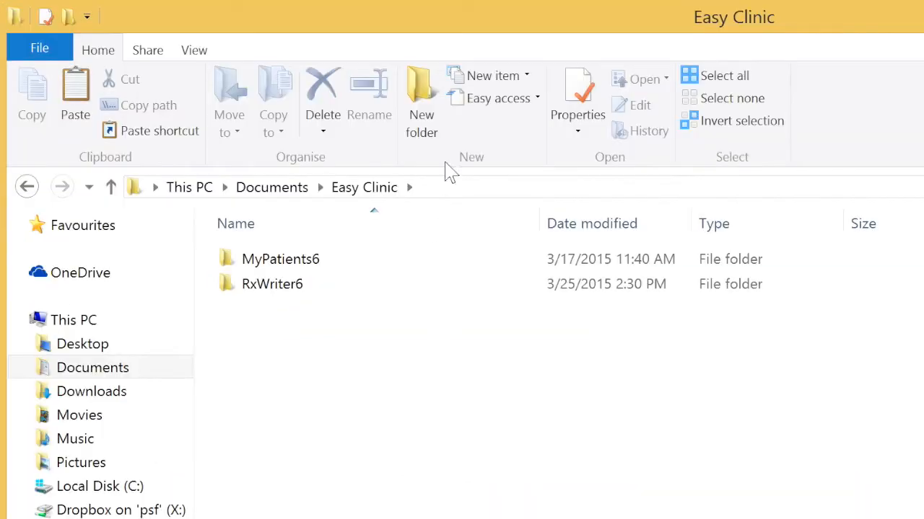
pyautogui.click(421, 94)
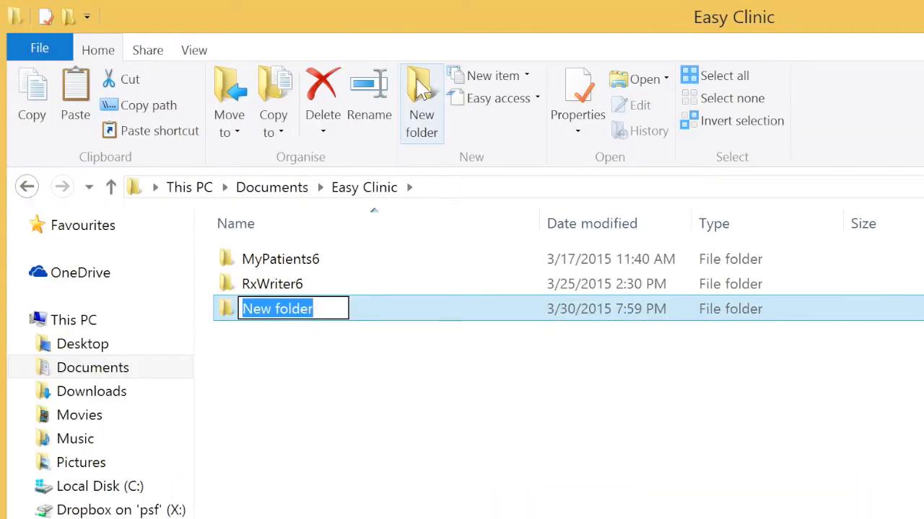
pyautogui.write('Back')
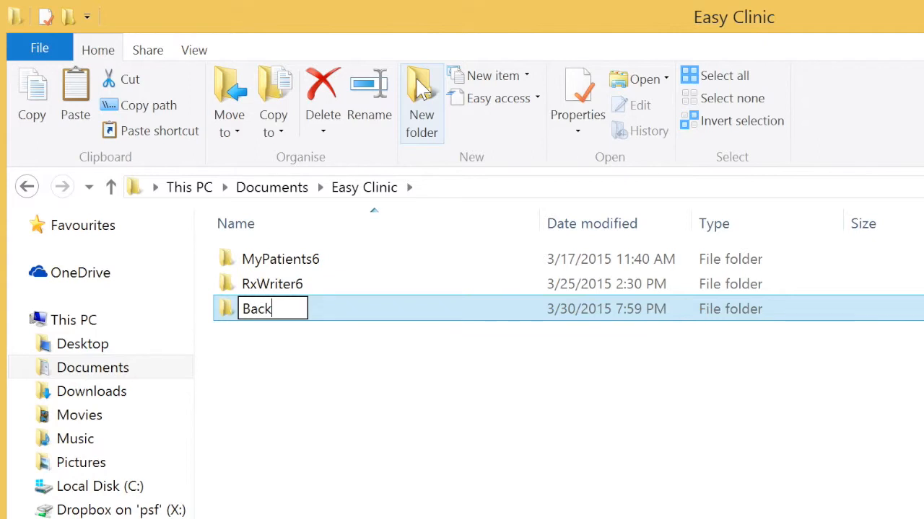
pyautogui.write('up')
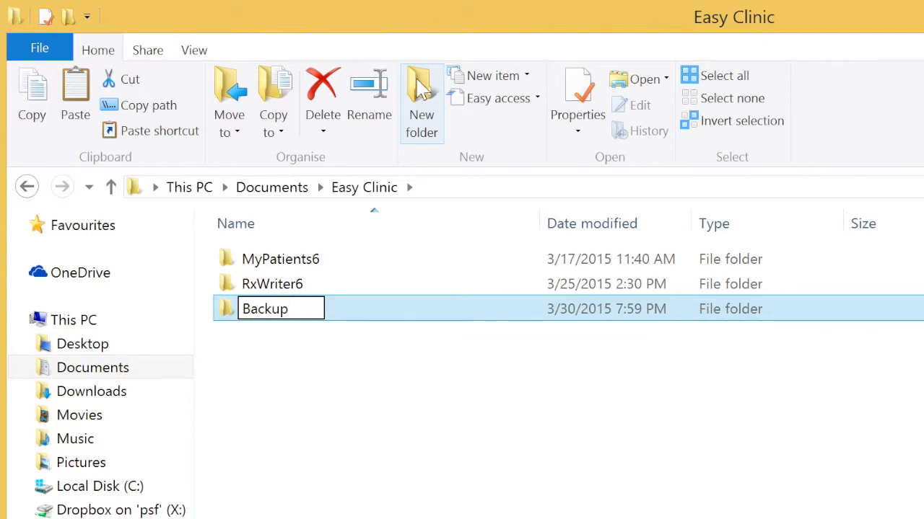
pyautogui.write('Ma')
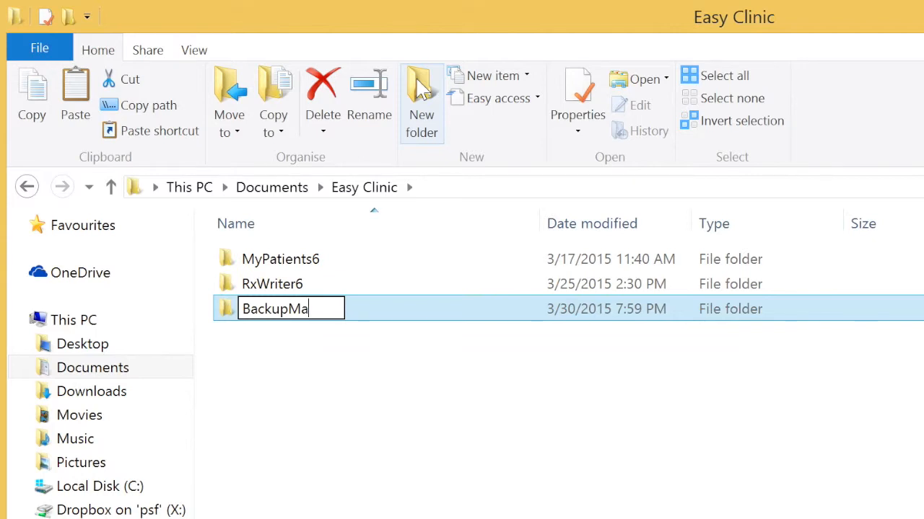
pyautogui.write('yPatient')
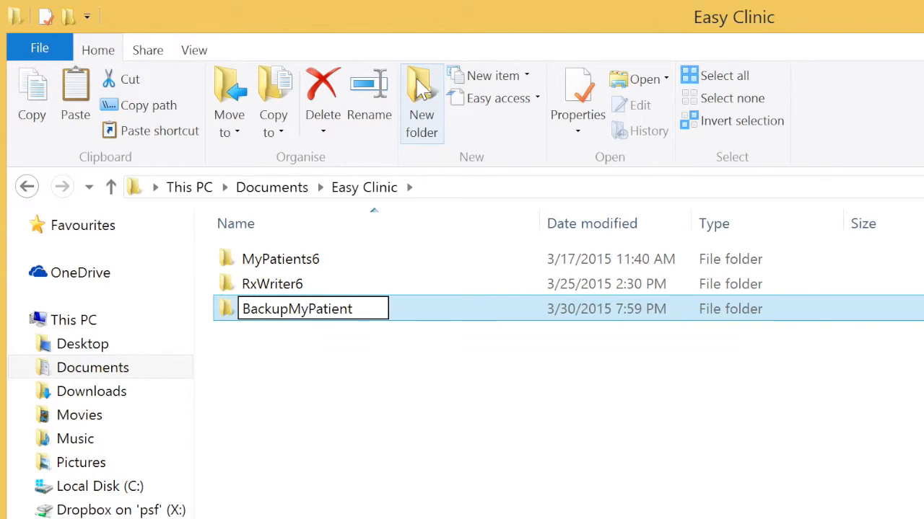
pyautogui.write('s6')
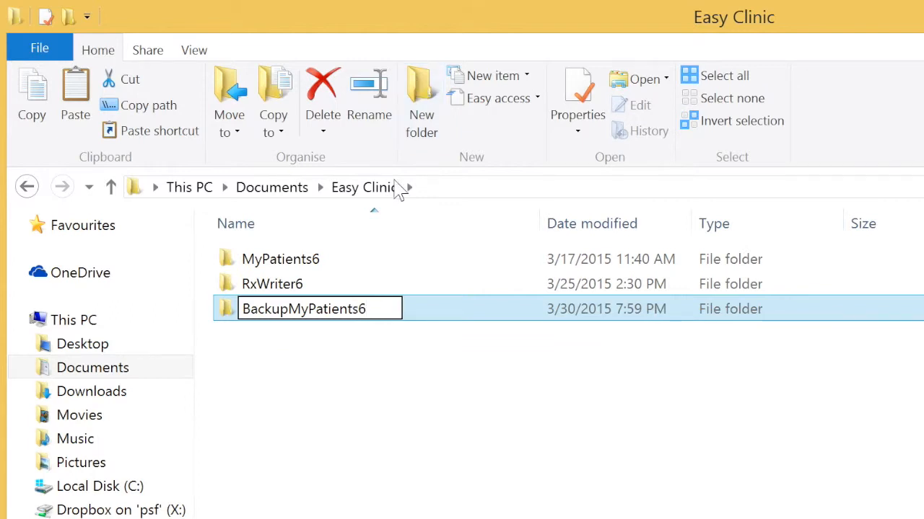
pyautogui.click(415, 389)
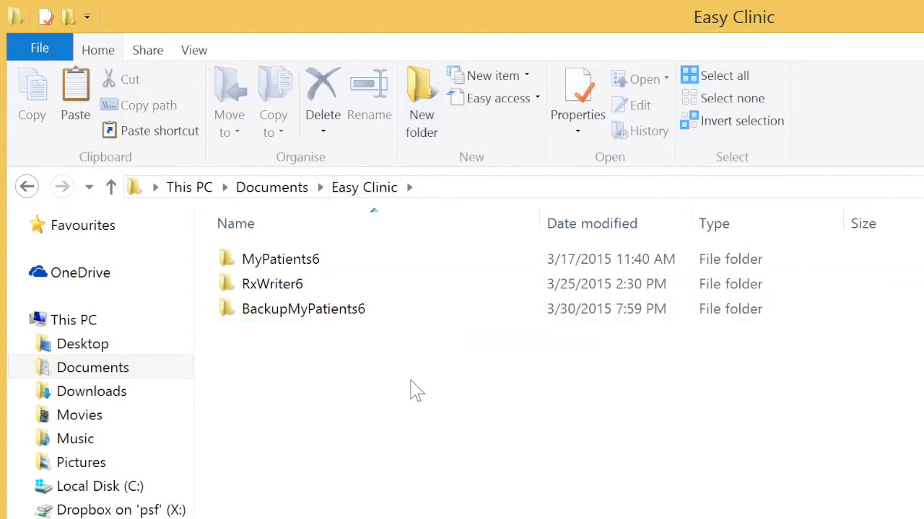
# Copy MyPatients6 into BackupMyPatients6, replacing the conflicting file in the destination.
pyautogui.click(280, 260)
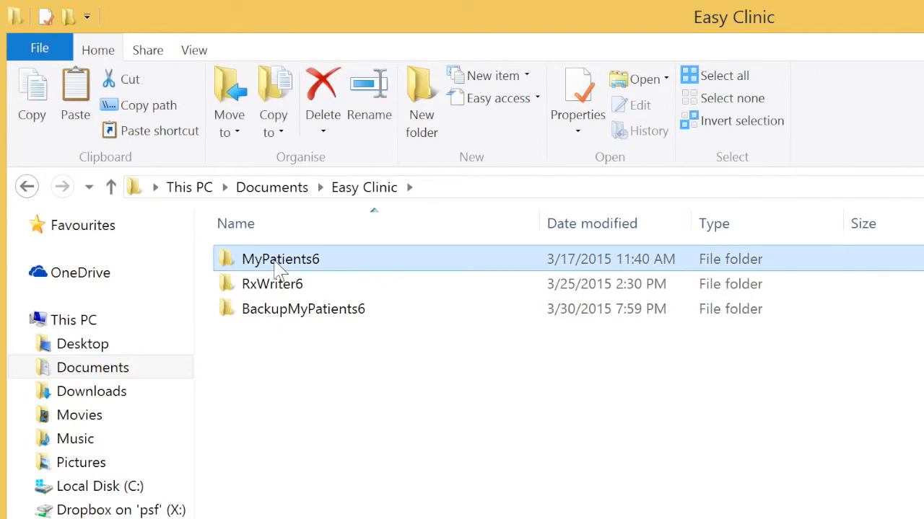
pyautogui.rightClick(280, 260)
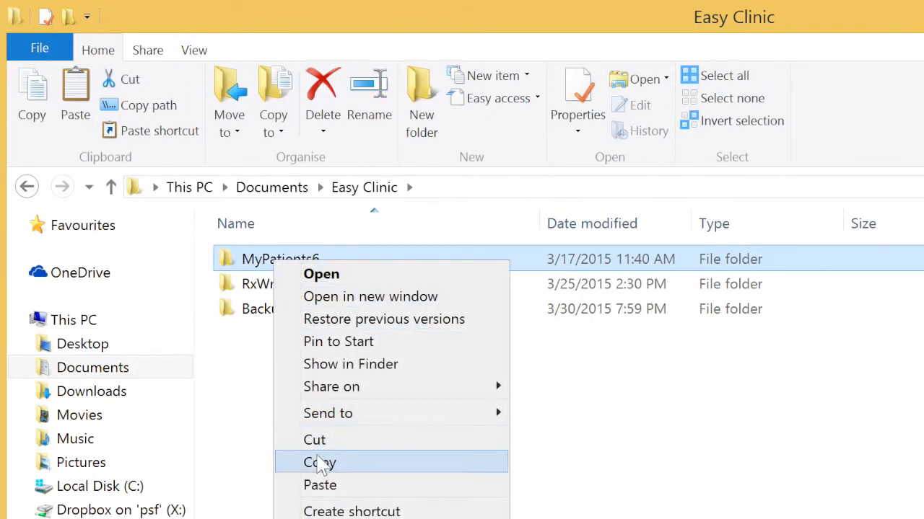
pyautogui.click(319, 461)
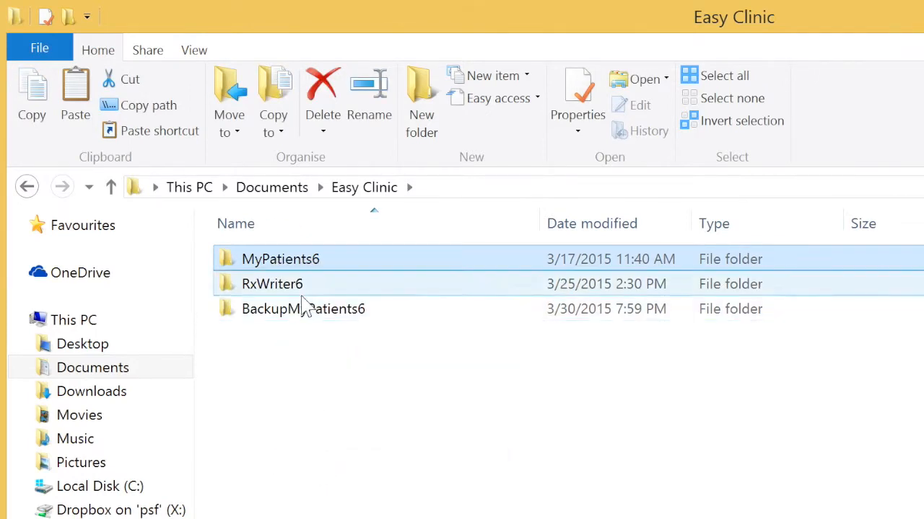
pyautogui.doubleClick(303, 309)
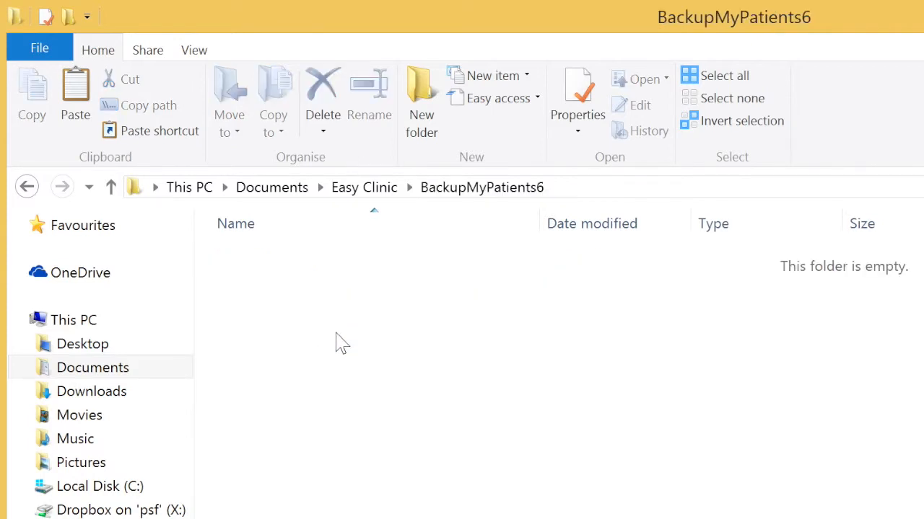
pyautogui.rightClick(340, 341)
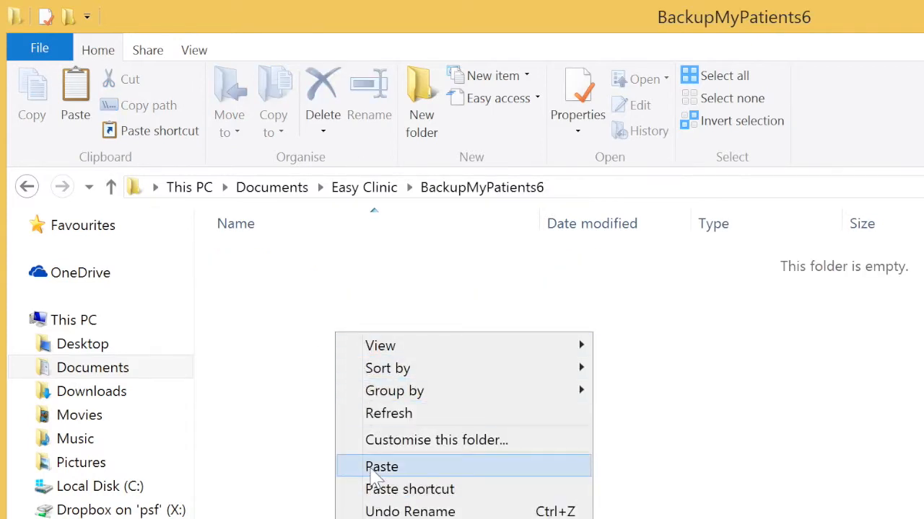
pyautogui.click(381, 466)
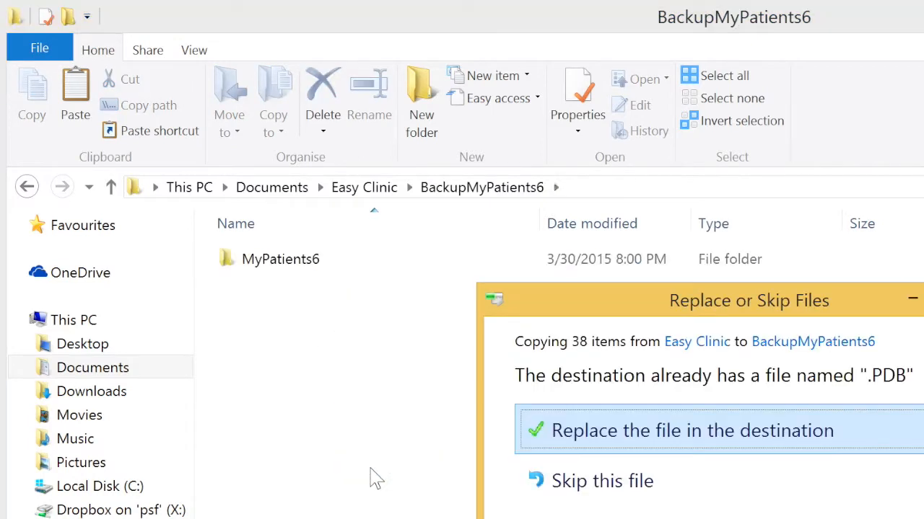
pyautogui.click(692, 430)
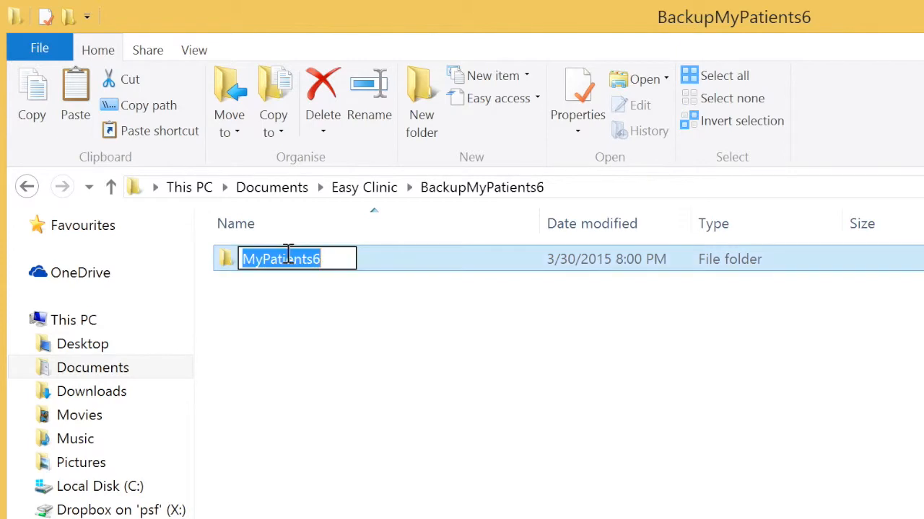
# Name the copy March7_2015 and return to the Easy Clinic folder.
pyautogui.write('March')
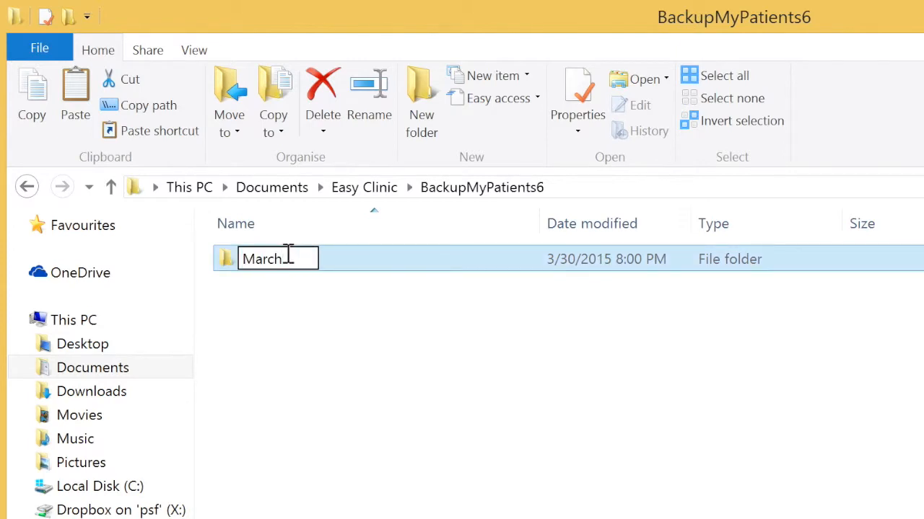
pyautogui.write('15')
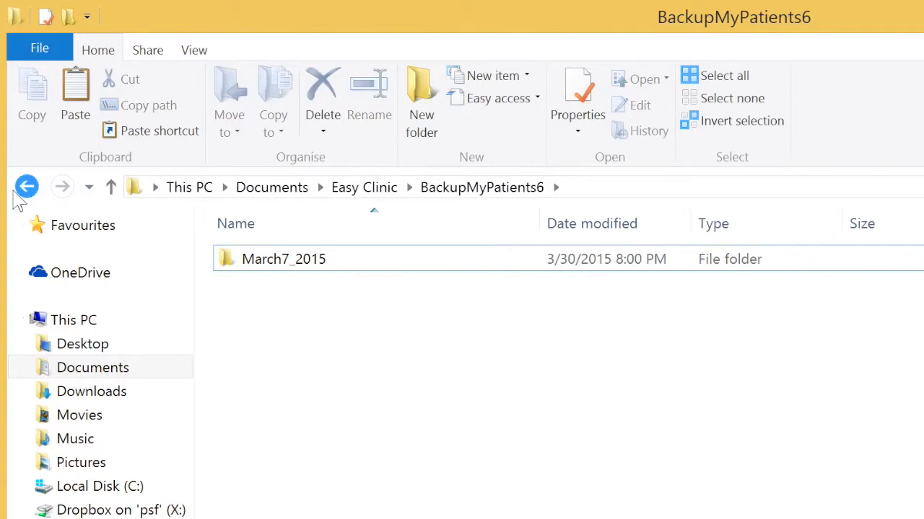
pyautogui.moveTo(21, 199)
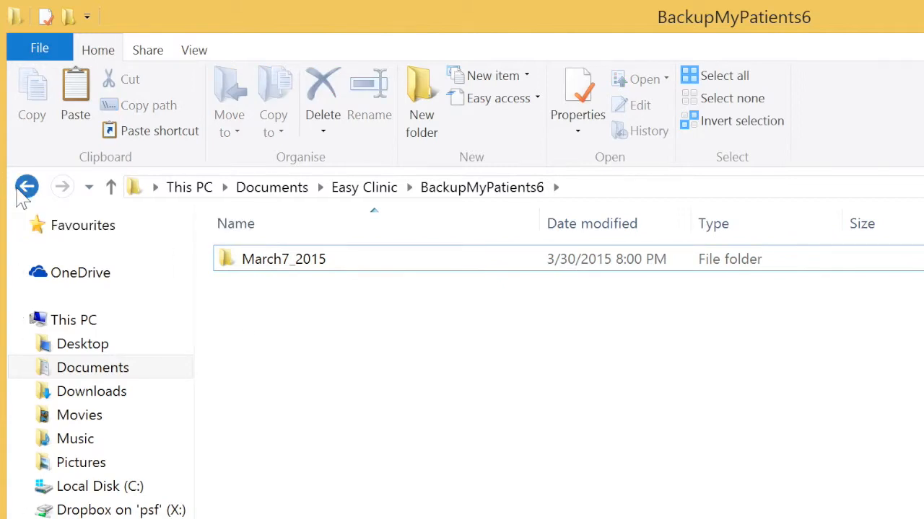
pyautogui.click(26, 188)
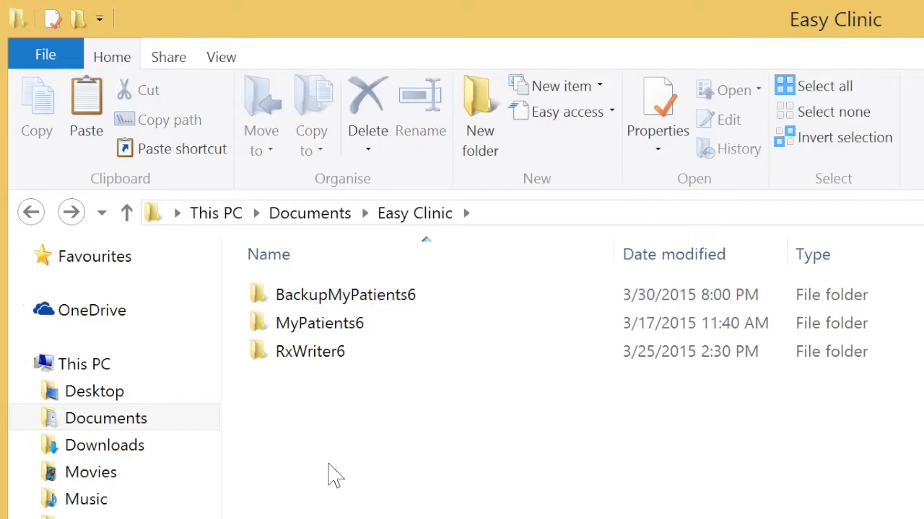
# Copy MyPatients6 and paste it into BackupMyPatients6 beside March7_2015.
pyautogui.click(319, 323)
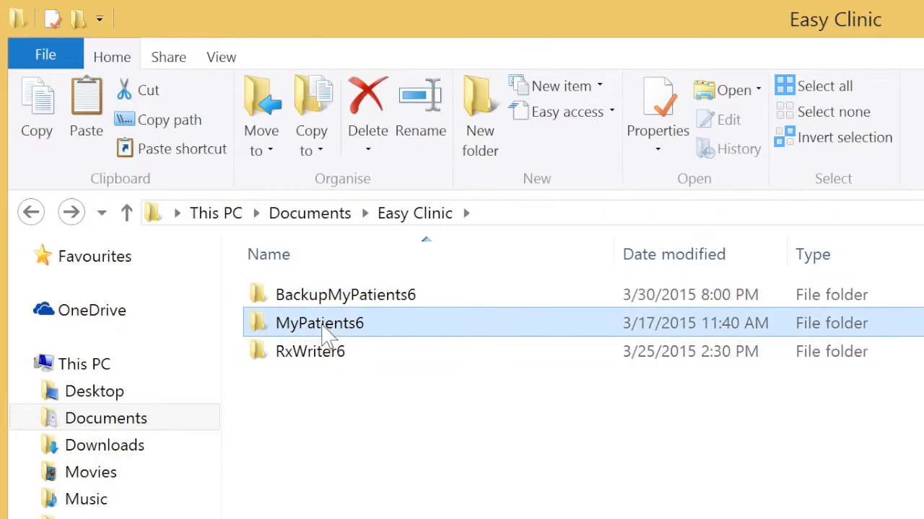
pyautogui.rightClick(319, 323)
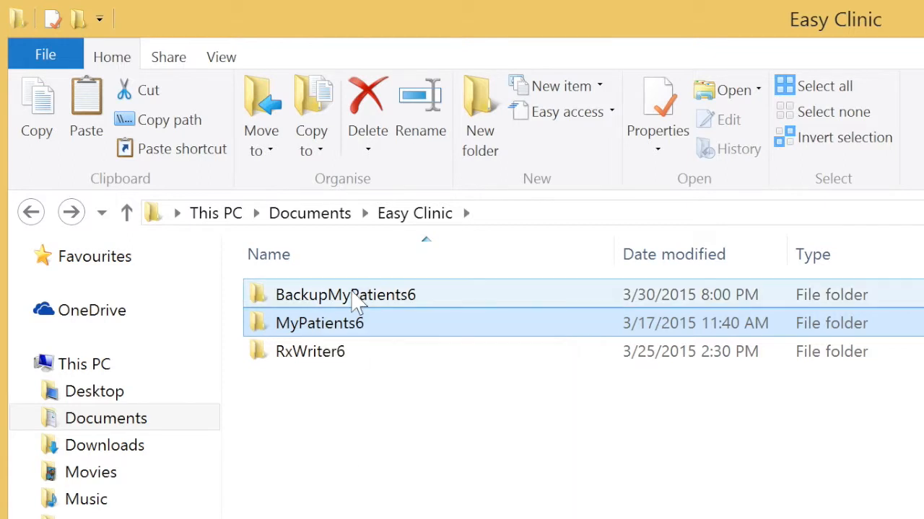
pyautogui.doubleClick(345, 295)
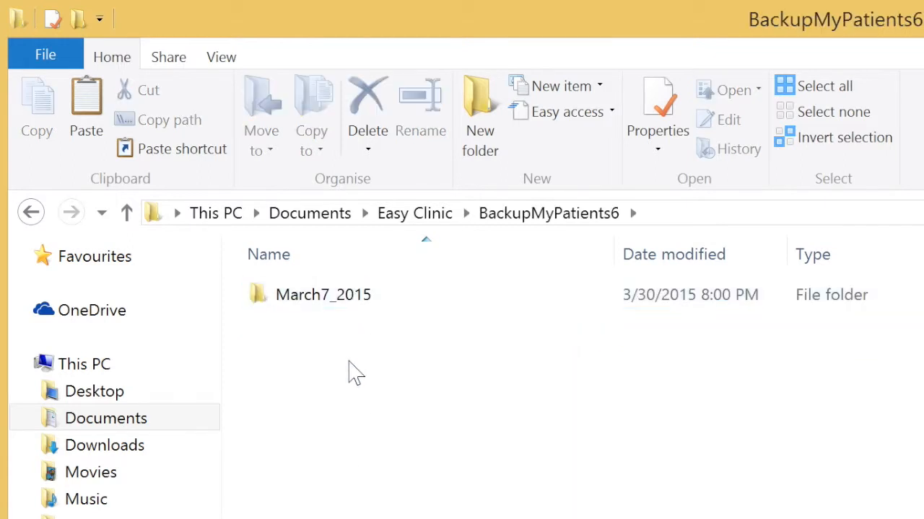
pyautogui.rightClick(354, 372)
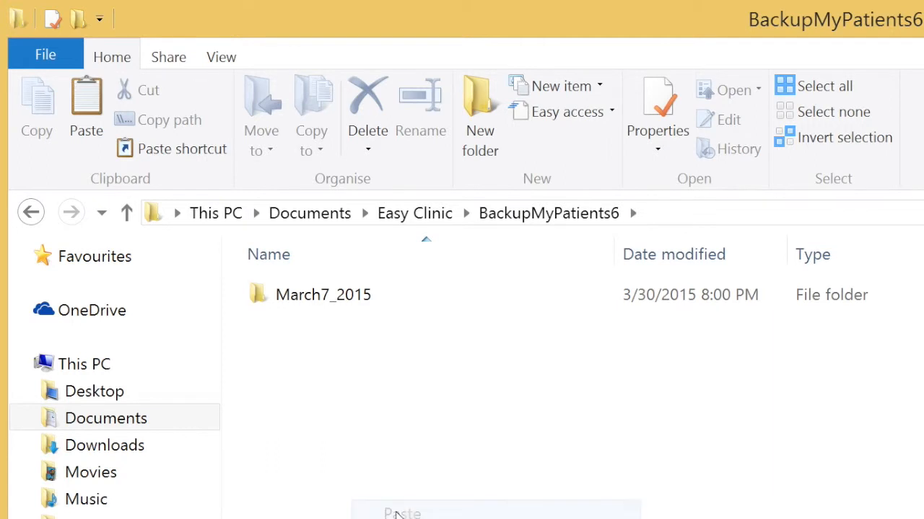
pyautogui.click(401, 512)
pyautogui.write('M')
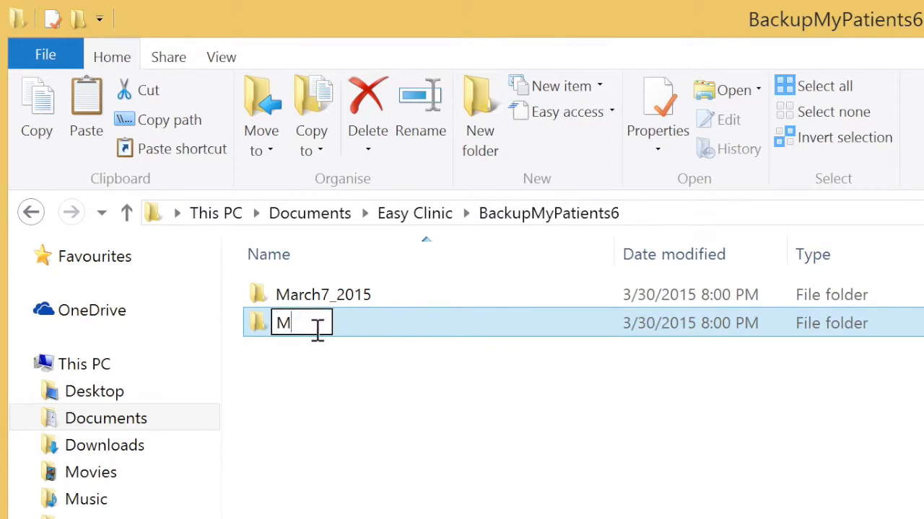
# Name the second copy March8_2015 and go back to the Easy Clinic folder.
pyautogui.write('arch8')
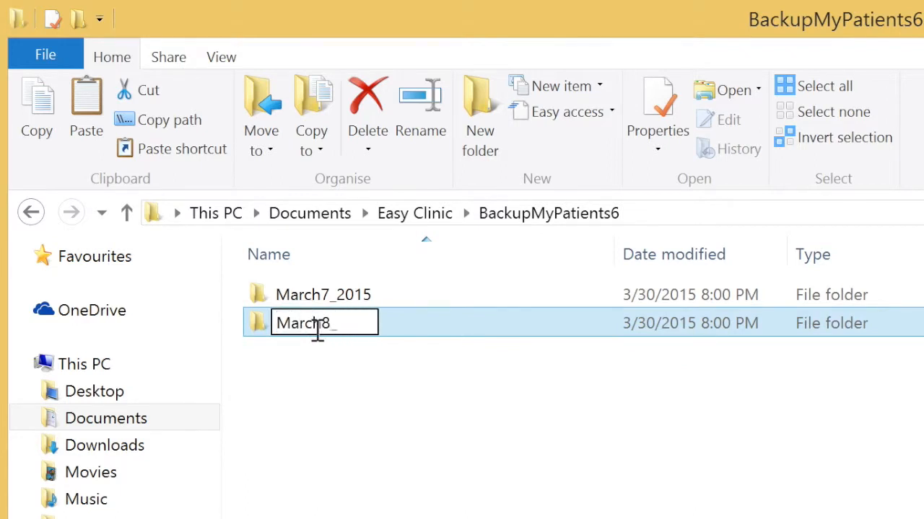
pyautogui.write('_2015')
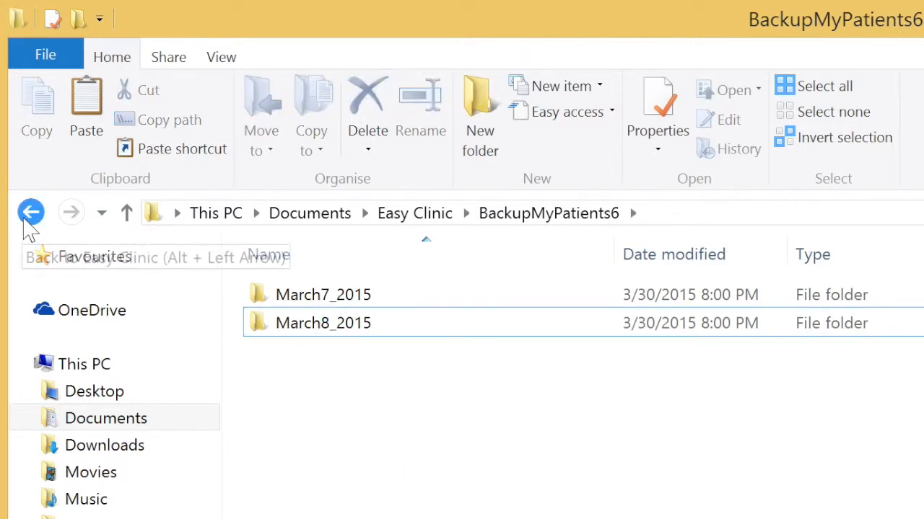
pyautogui.click(32, 210)
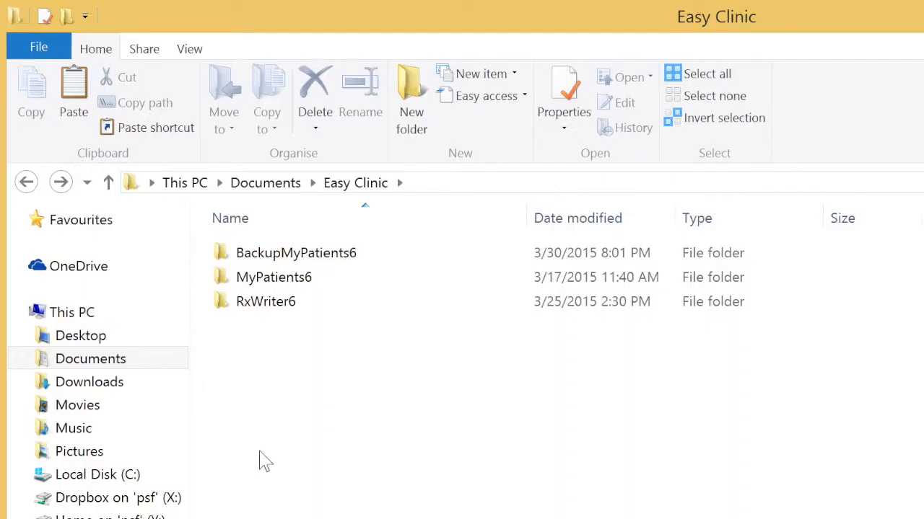
# Copy MyPatients6 into BackupMyPatients6 a third time, replacing the conflicting file.
pyautogui.click(274, 277)
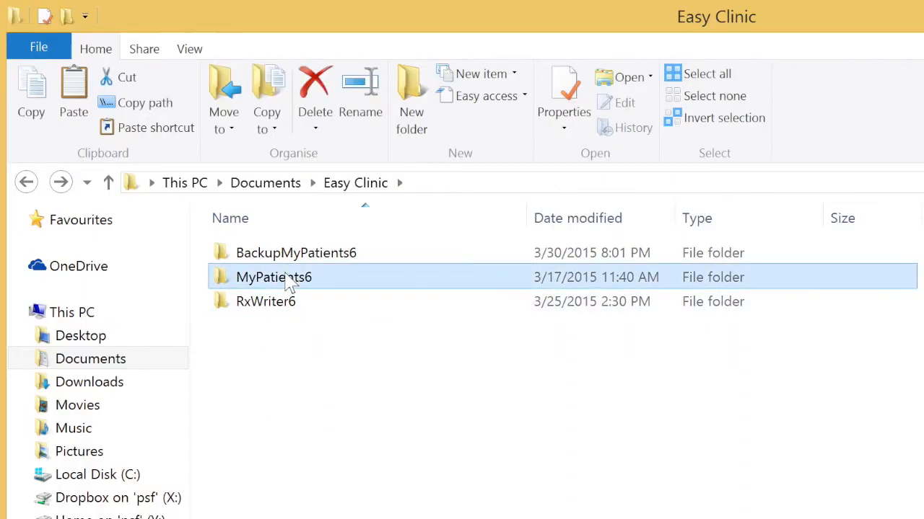
pyautogui.rightClick(274, 277)
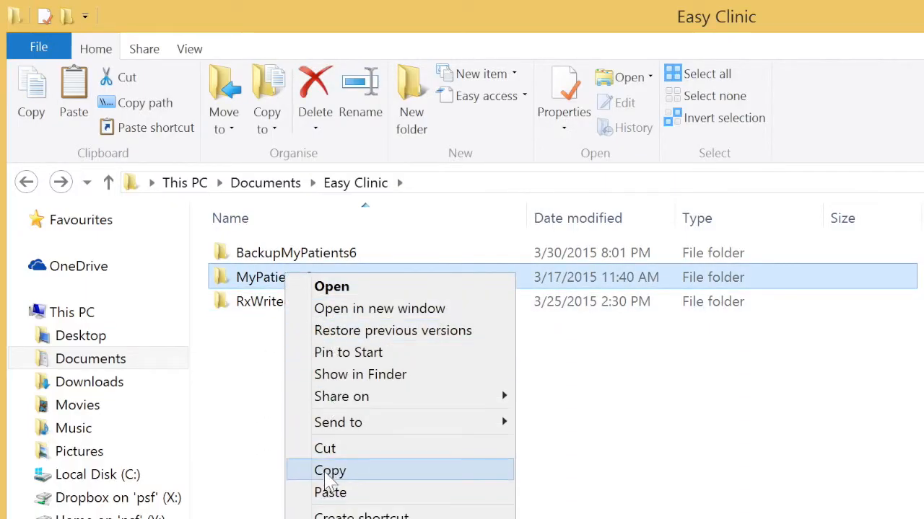
pyautogui.click(329, 470)
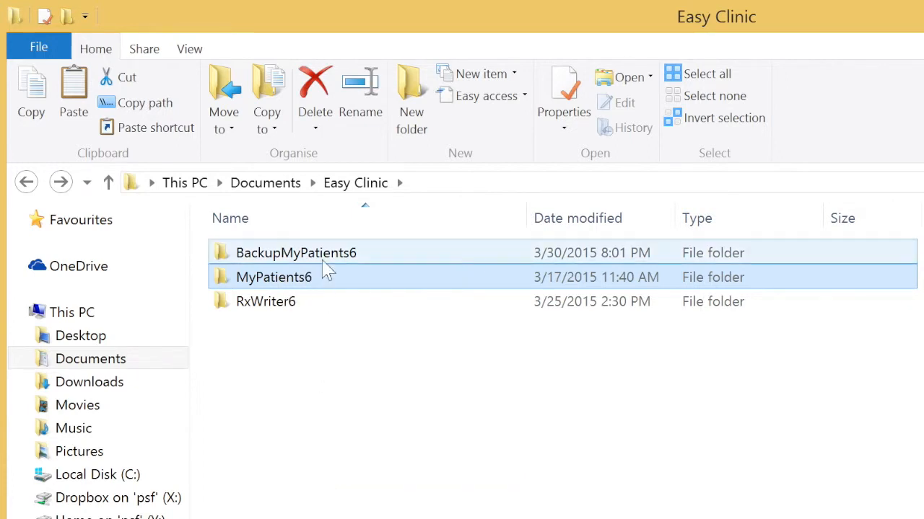
pyautogui.doubleClick(296, 253)
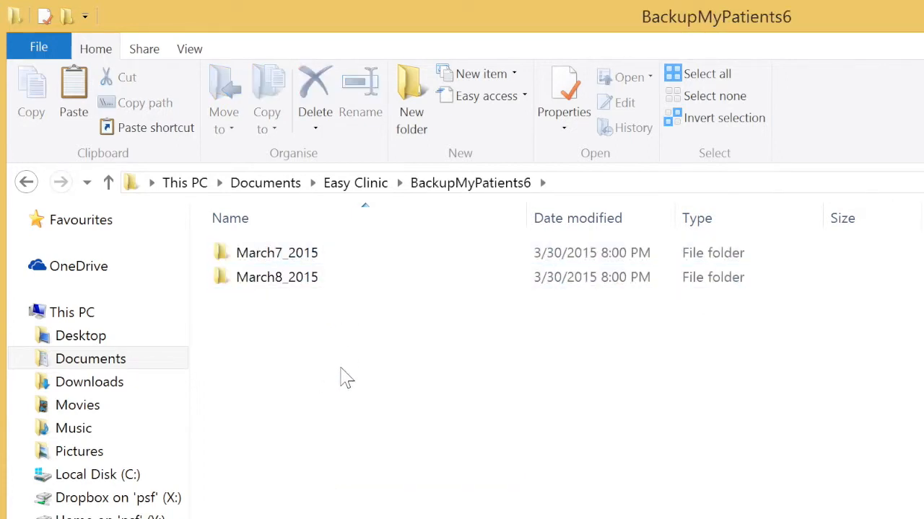
pyautogui.rightClick(345, 375)
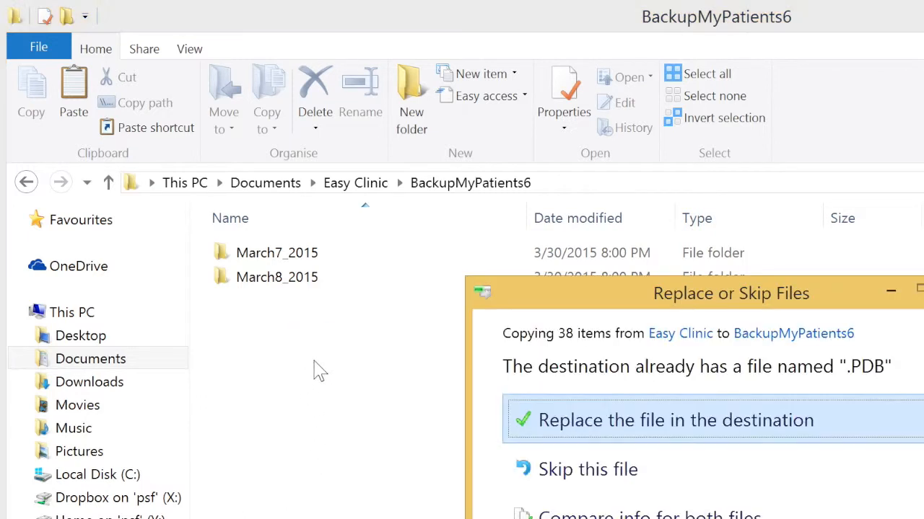
pyautogui.click(675, 420)
pyautogui.write('Ma')
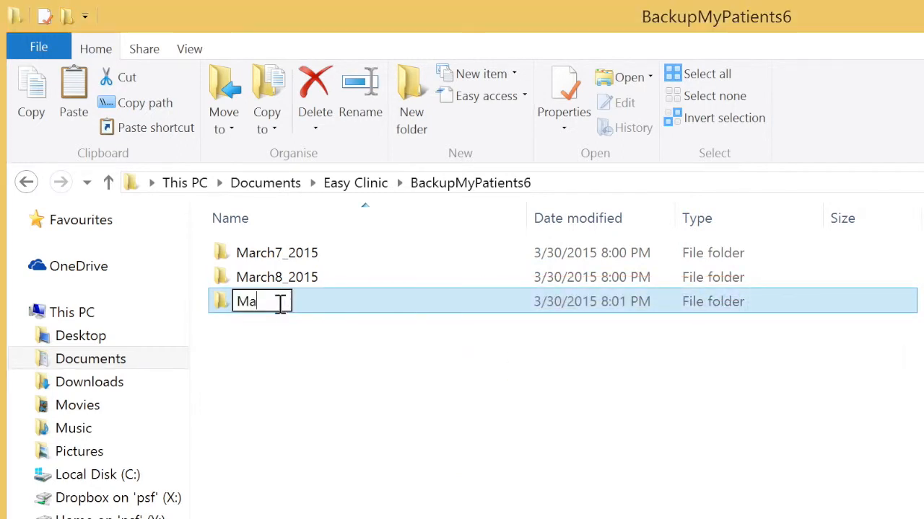
# Begin renaming the third copy so its name reads March9_.
pyautogui.write('rch')
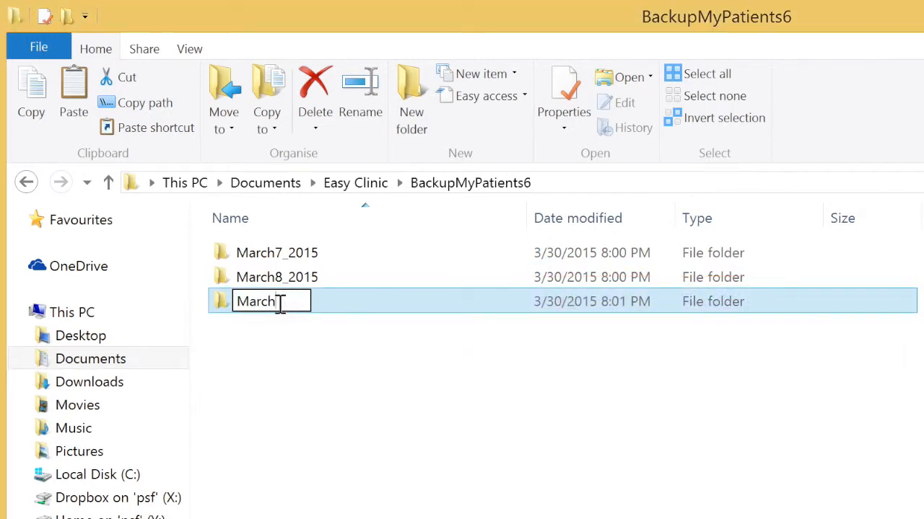
pyautogui.write('9')
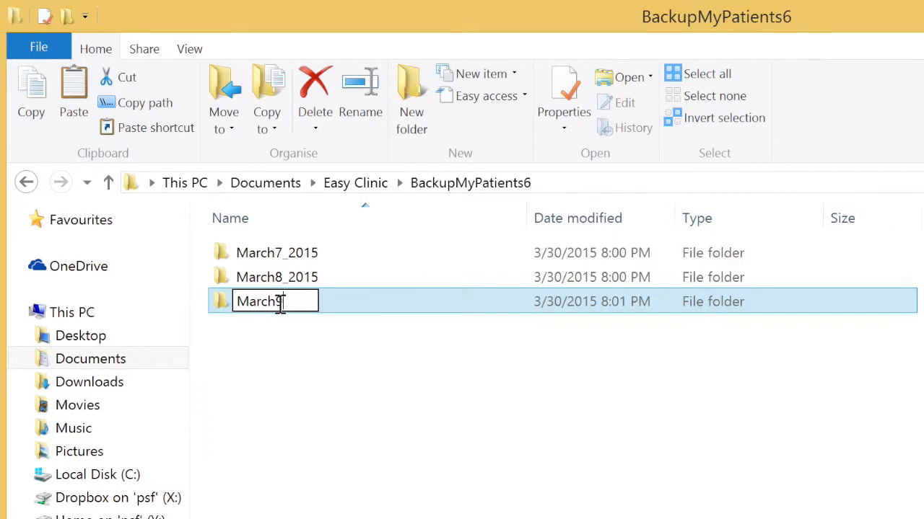
pyautogui.write('_')
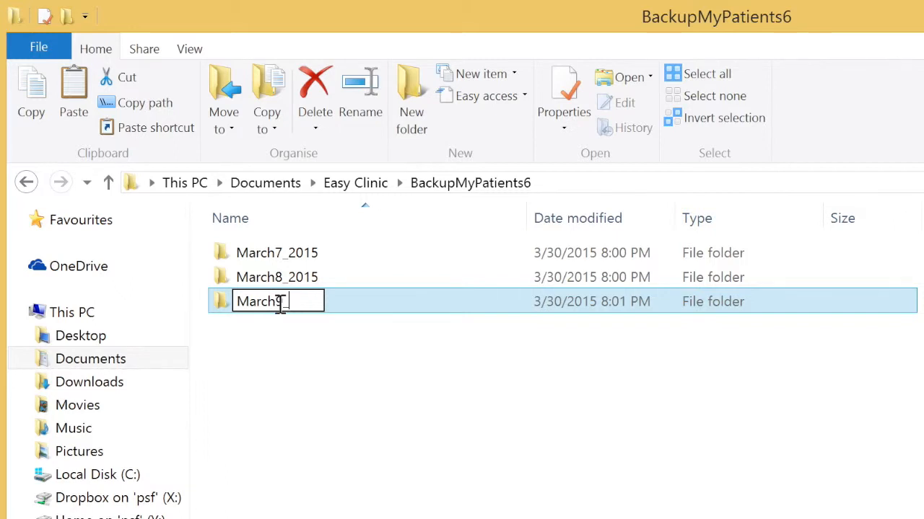